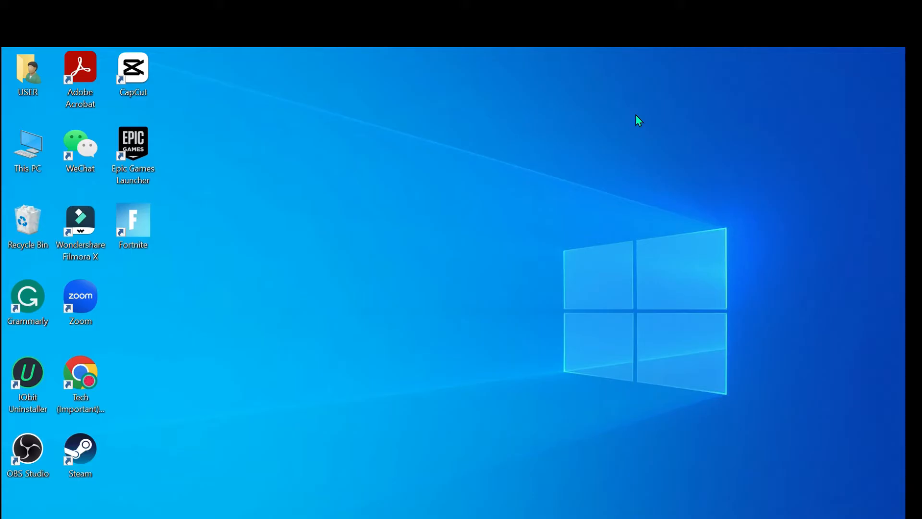
mouse_move(633, 372)
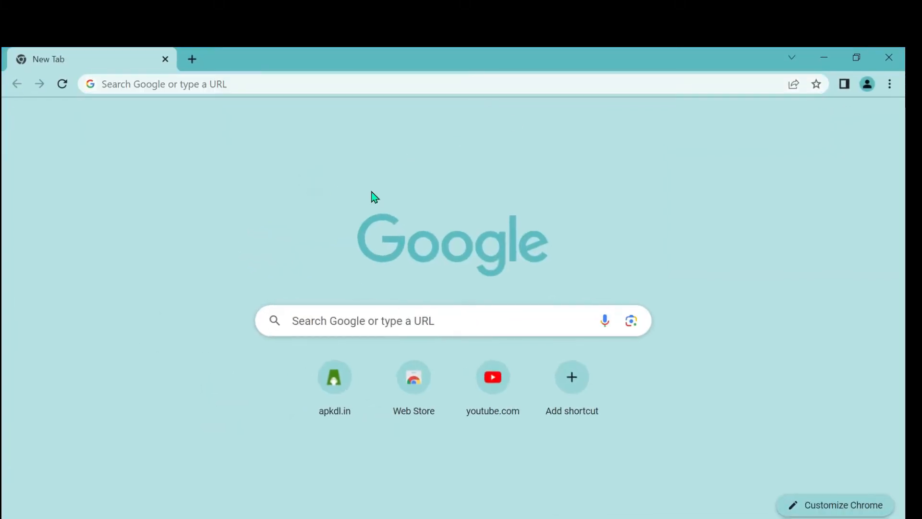
mouse_move(751, 248)
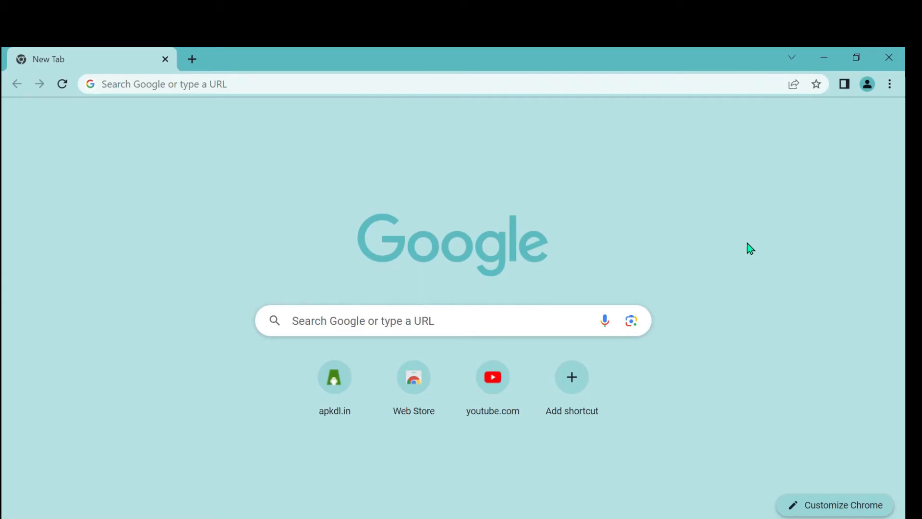
mouse_move(891, 106)
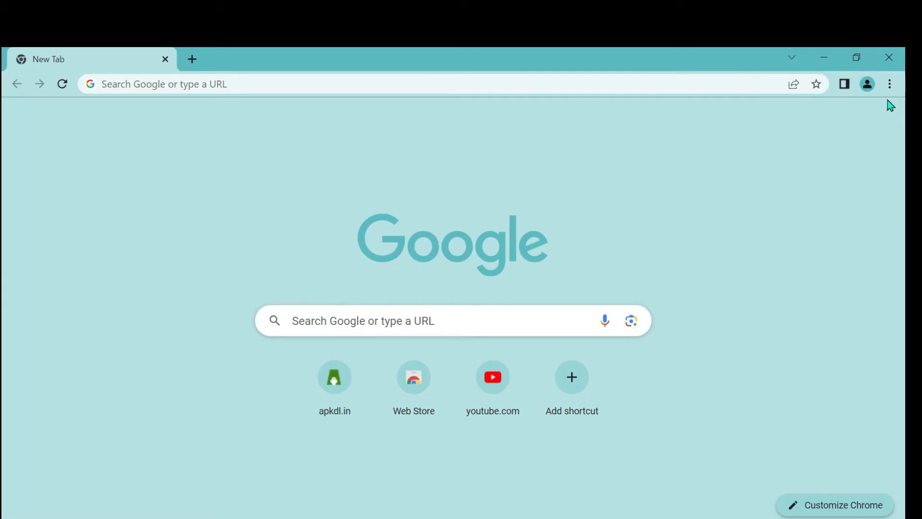
mouse_move(873, 125)
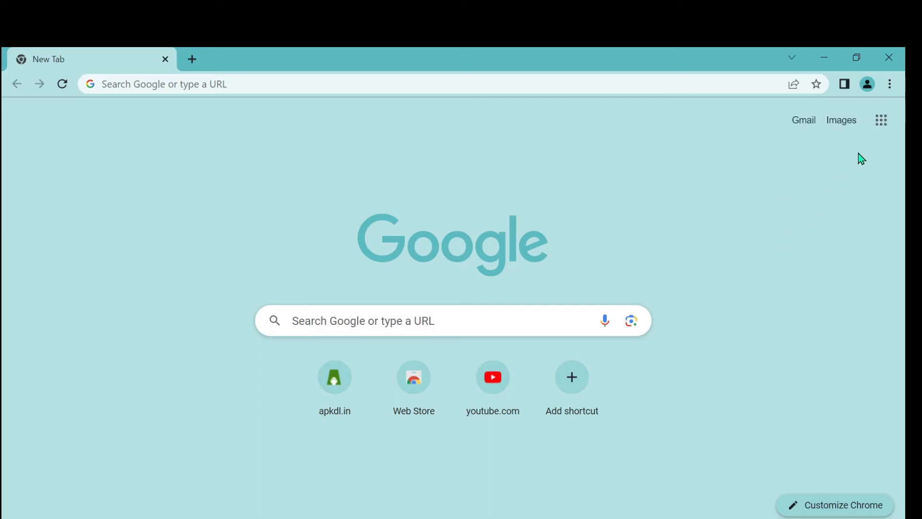
mouse_move(881, 120)
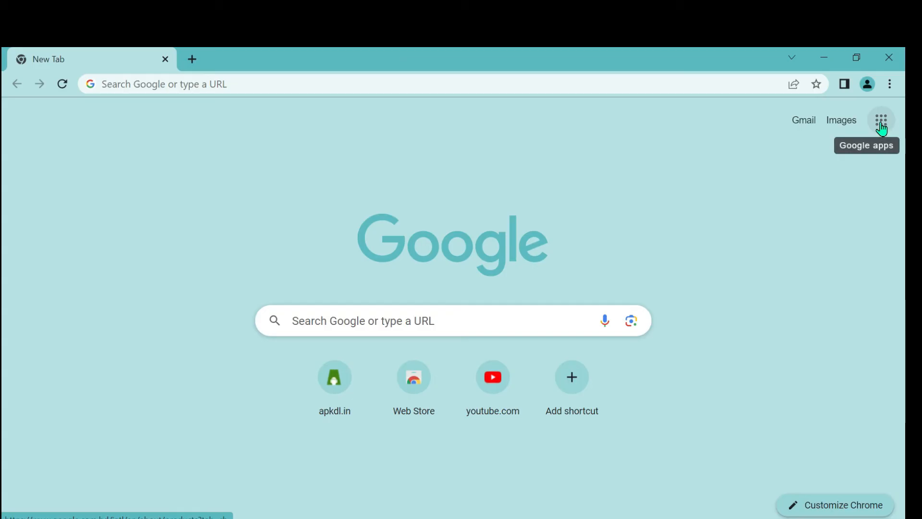
mouse_move(880, 122)
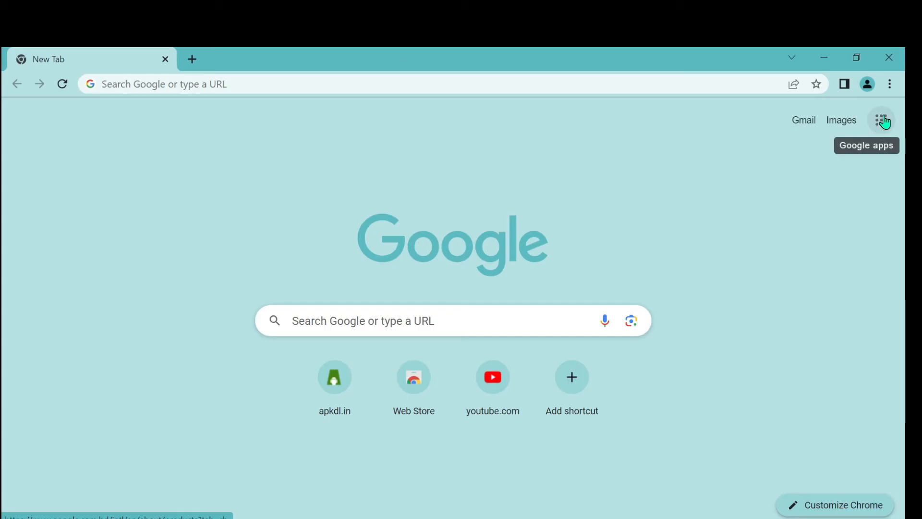
- Open the Google apps launcher from the grid icon on Chrome's New Tab page
click(880, 121)
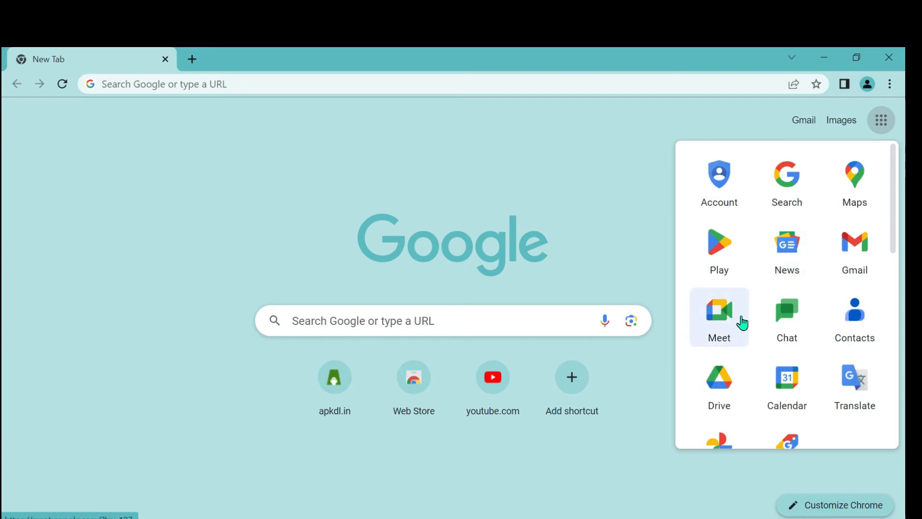
mouse_move(855, 244)
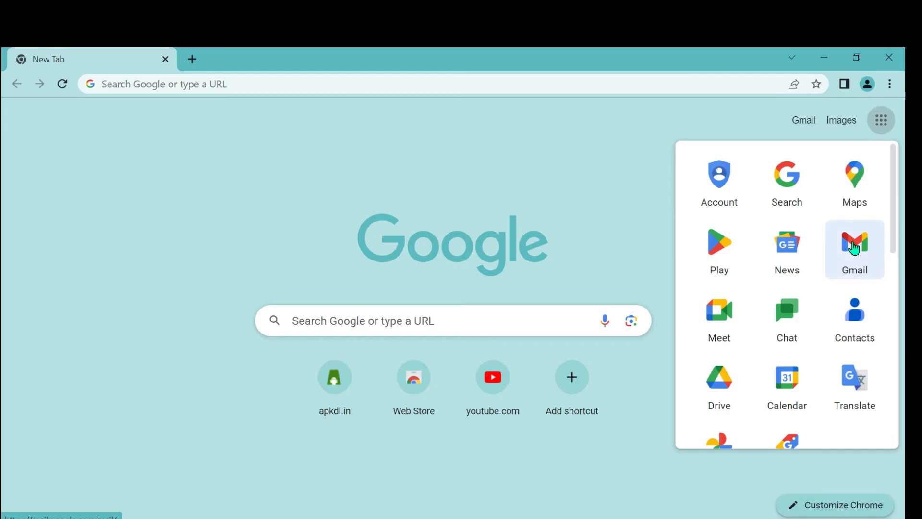
- Choose Gmail in the Google apps panel to load Gmail's about page
click(854, 247)
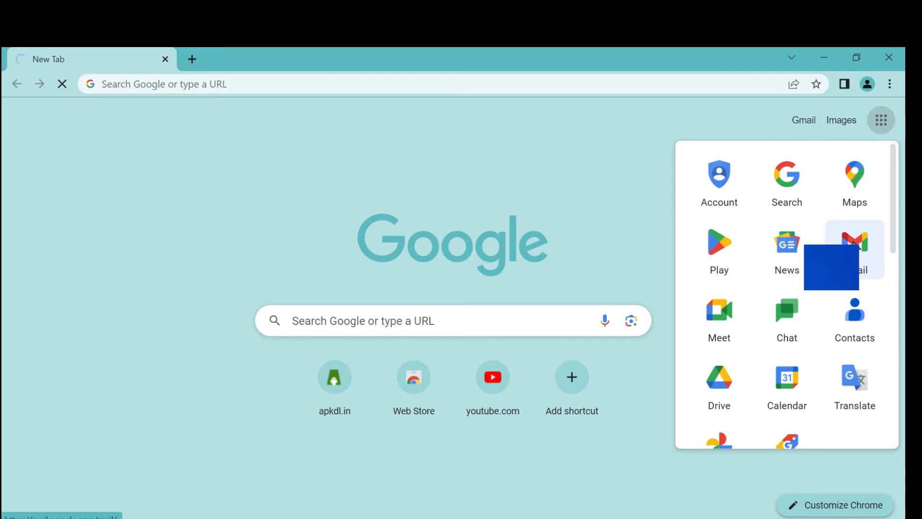
click(855, 241)
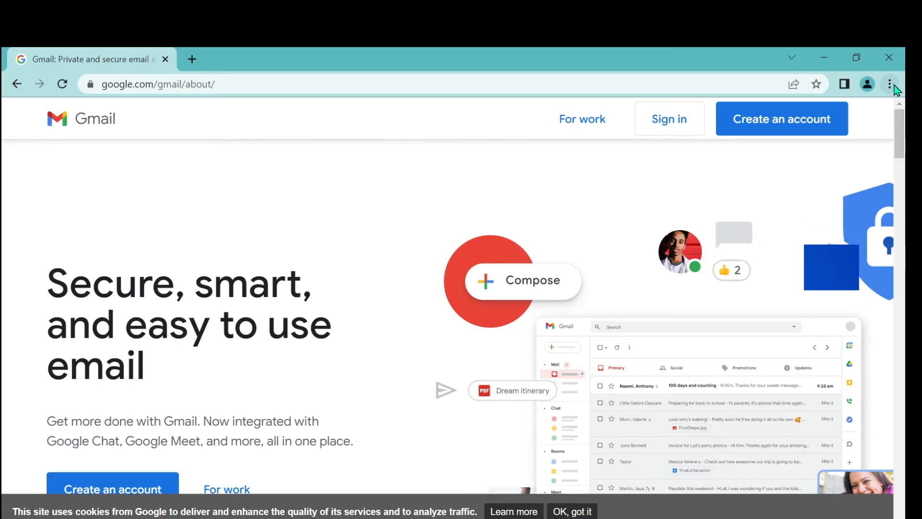
- Create a Gmail desktop shortcut through More tools > Create shortcut, then close the Gmail window
click(889, 83)
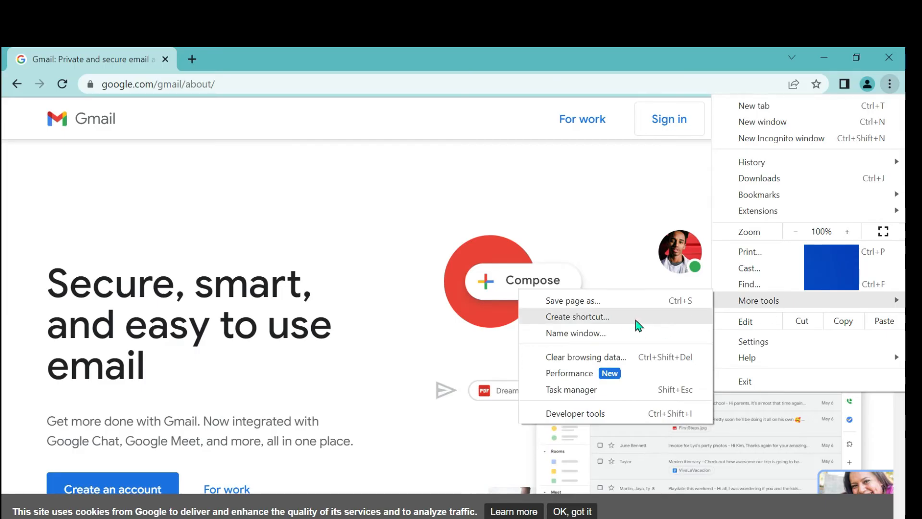
mouse_move(586, 325)
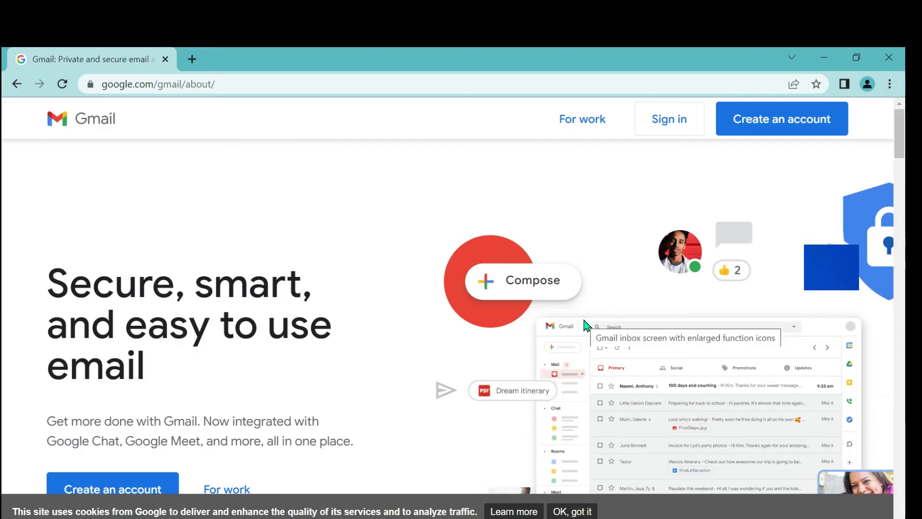
click(889, 83)
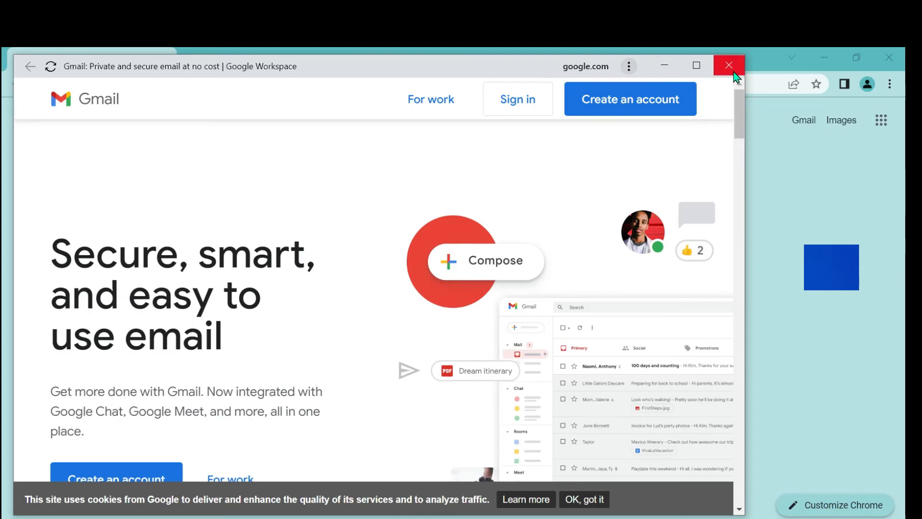
click(729, 65)
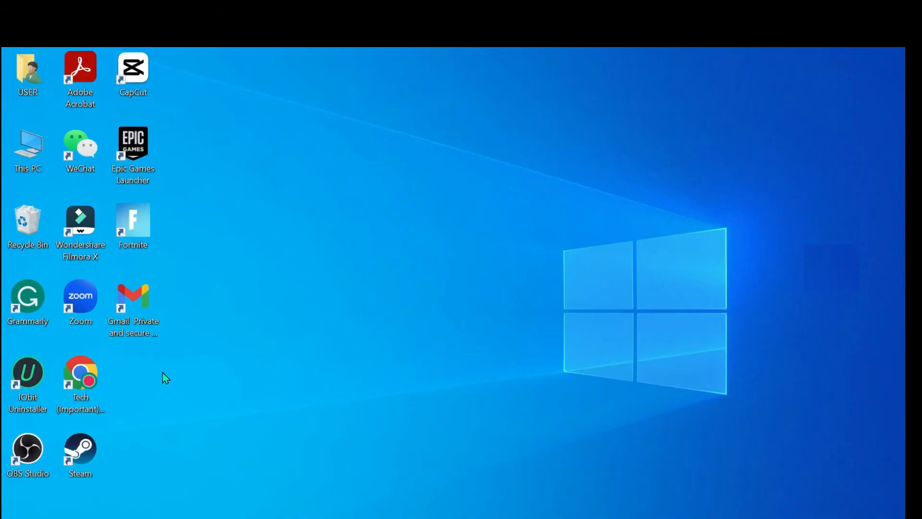
click(224, 372)
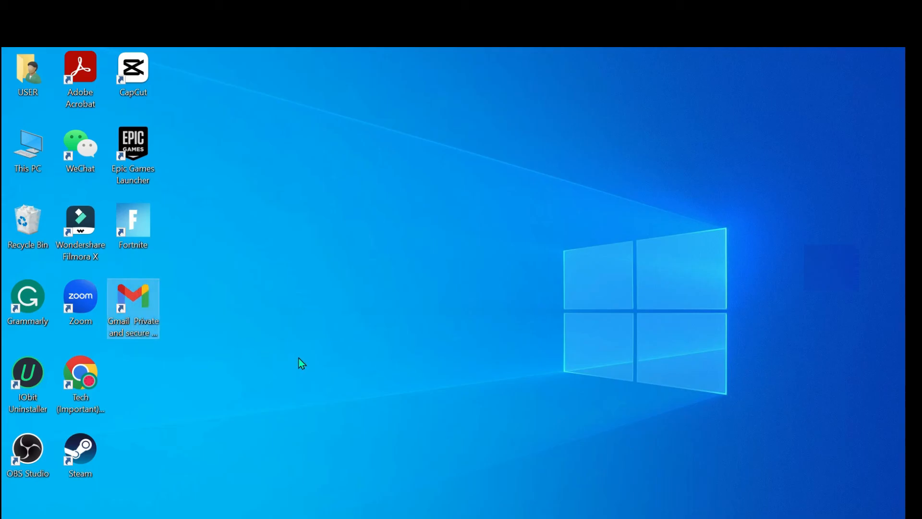
mouse_move(305, 359)
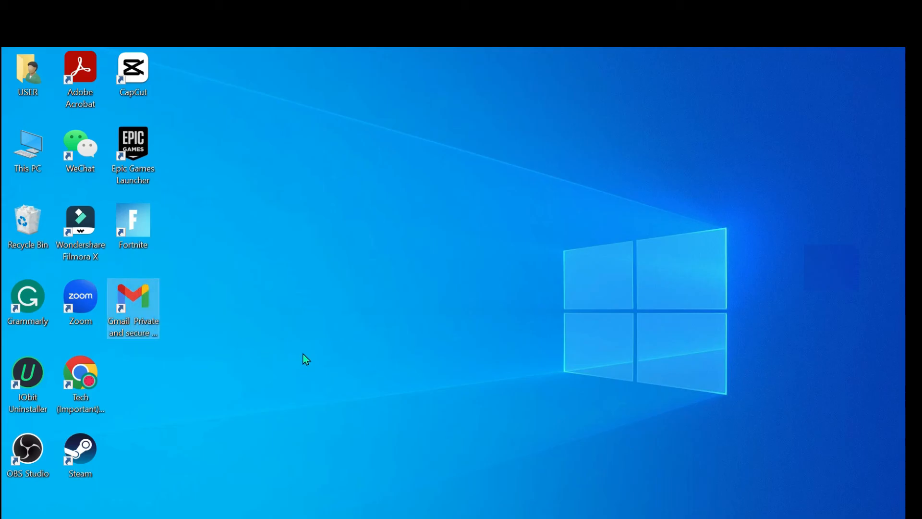